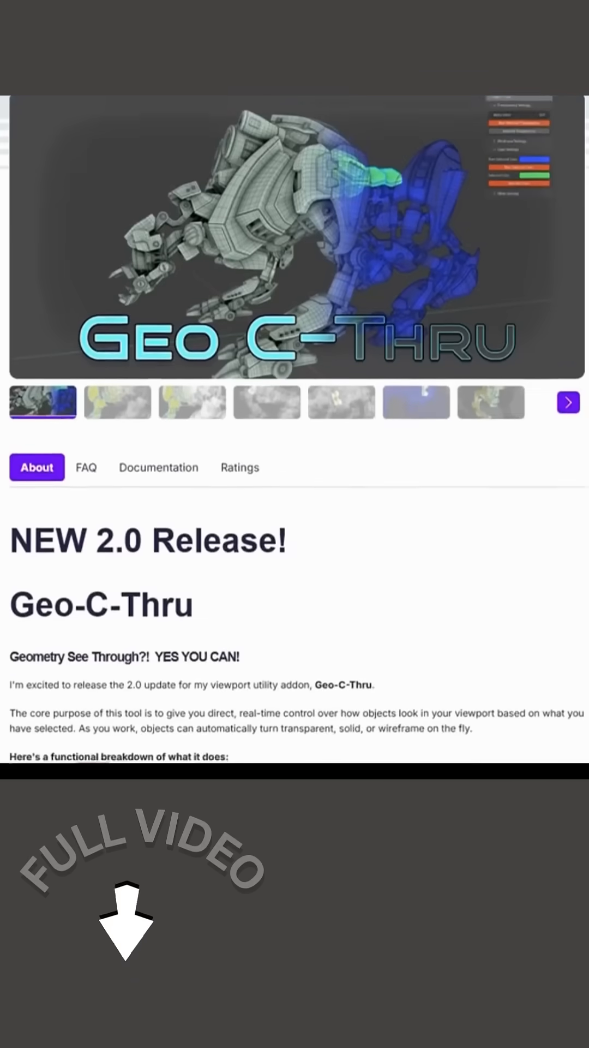
Step: Scroll the Geo-C-Thru product page past the About description to the embedded demo video
{"action": "scroll", "scroll_direction": "down", "scroll_amount": 3}
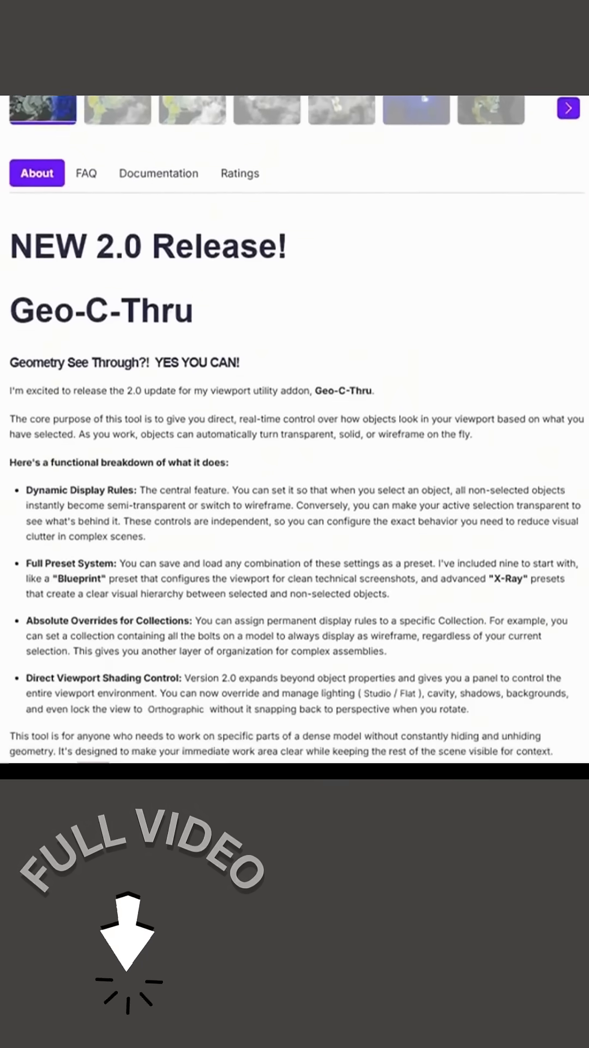
{"action": "scroll", "scroll_direction": "down", "scroll_amount": 3}
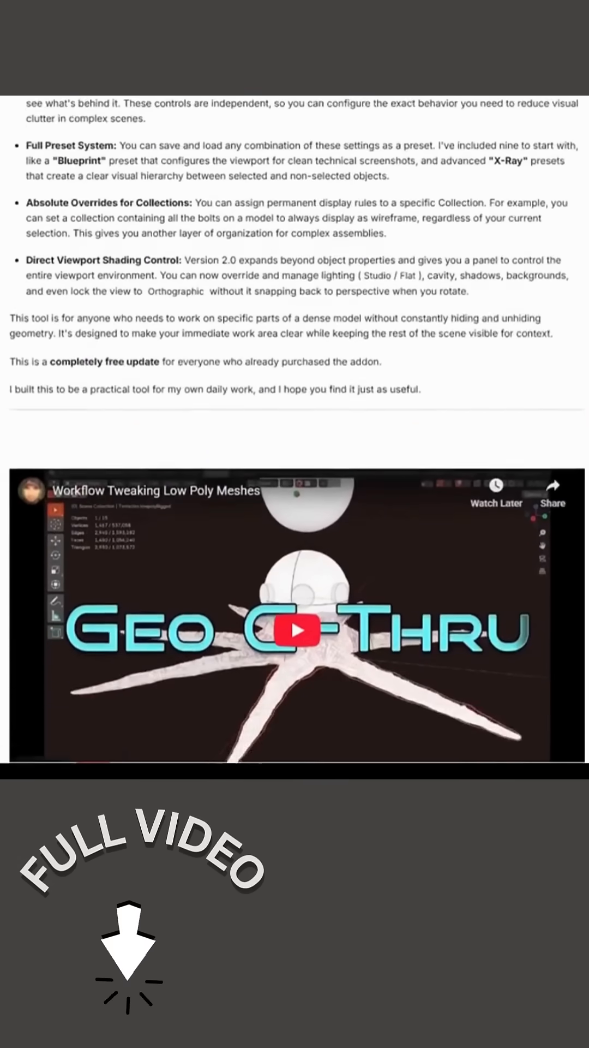
{"action": "left_click", "coordinate": [295, 631]}
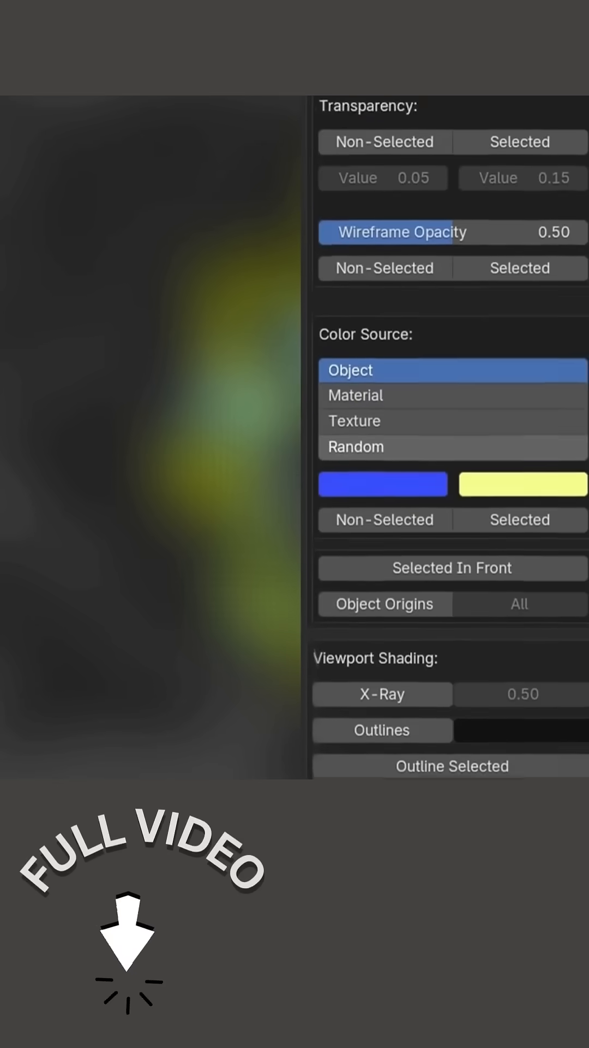
Step: Scroll the Geo-C-Thru sidebar panel down to the Viewport Shading, Lighting, Projection and Background settings
{"action": "scroll", "scroll_direction": "down", "scroll_amount": 3}
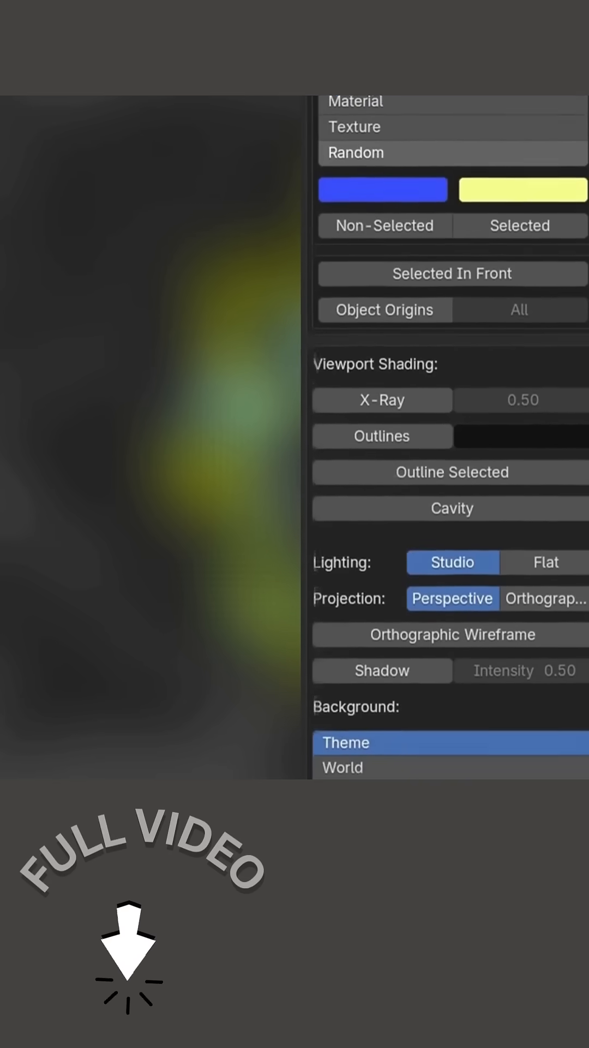